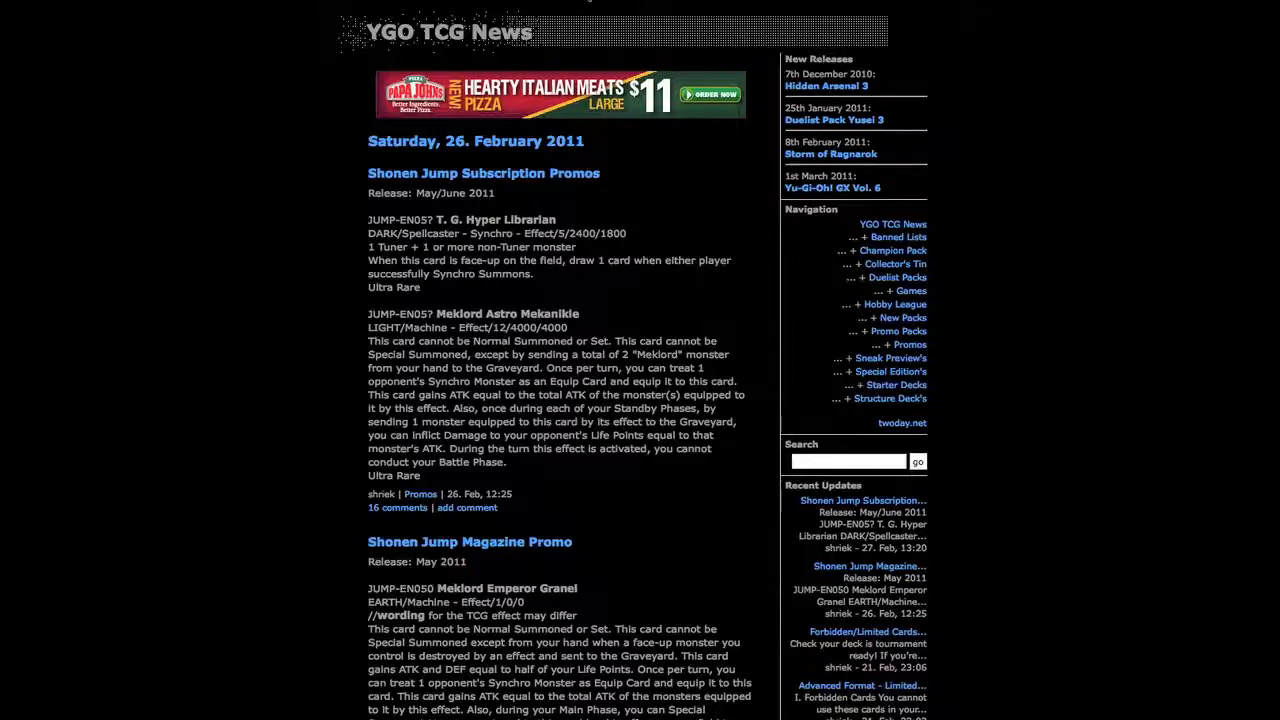
mouse_move(500, 189)
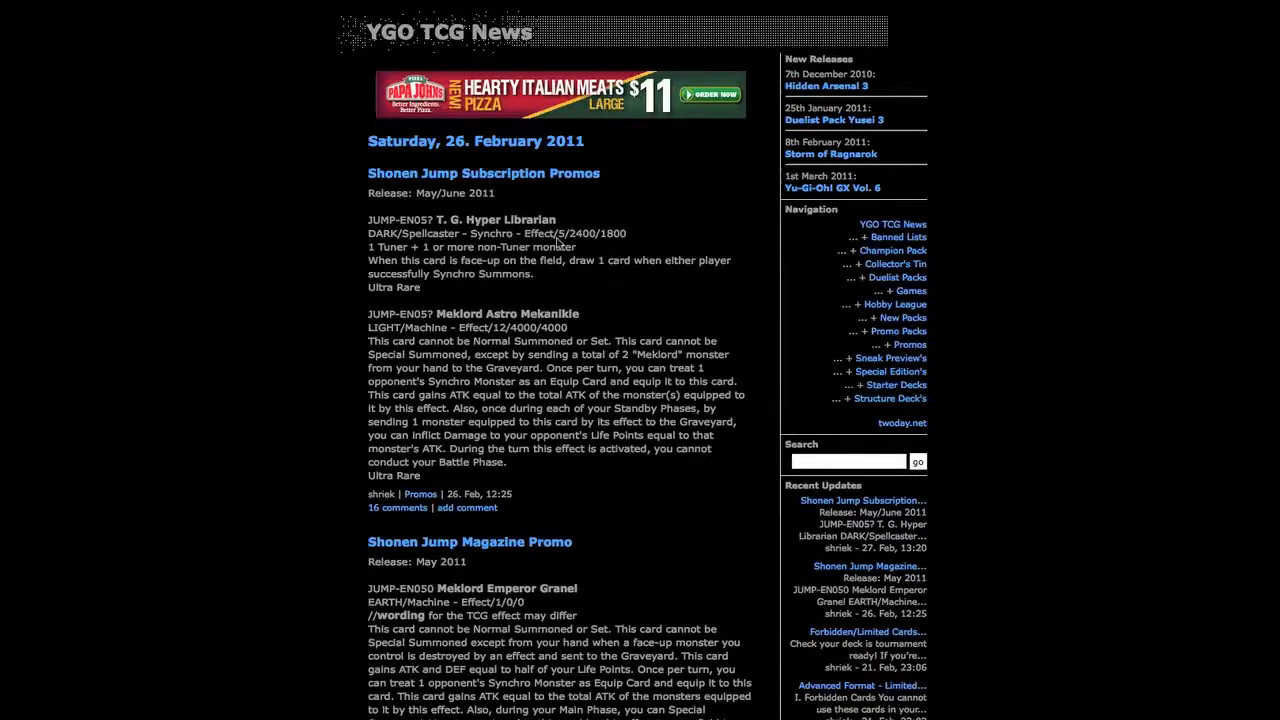
mouse_move(612, 246)
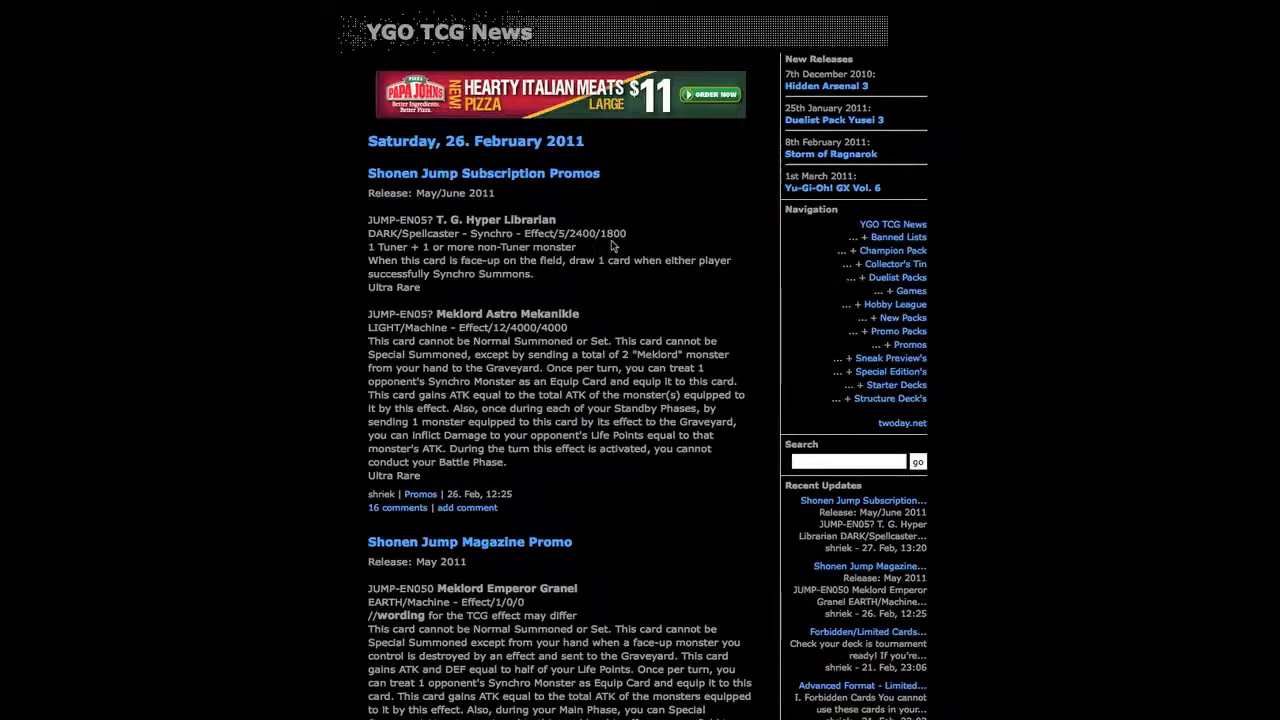
mouse_move(497, 267)
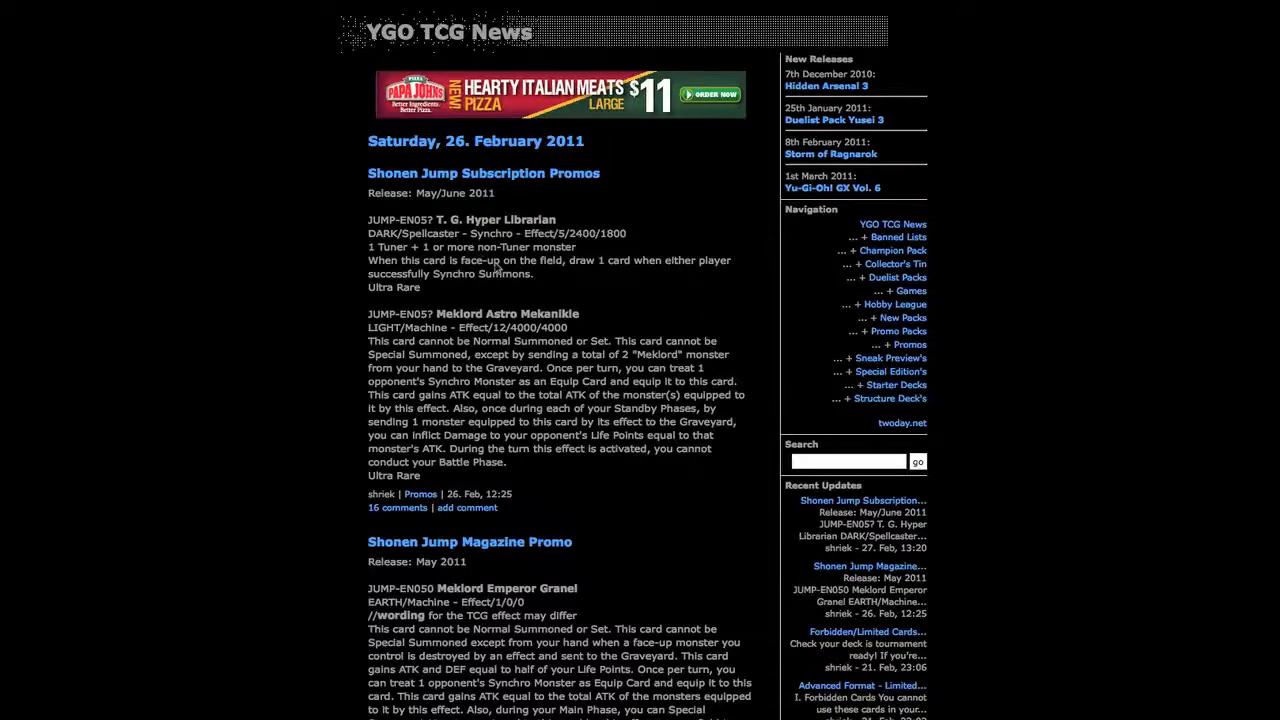
mouse_move(454, 302)
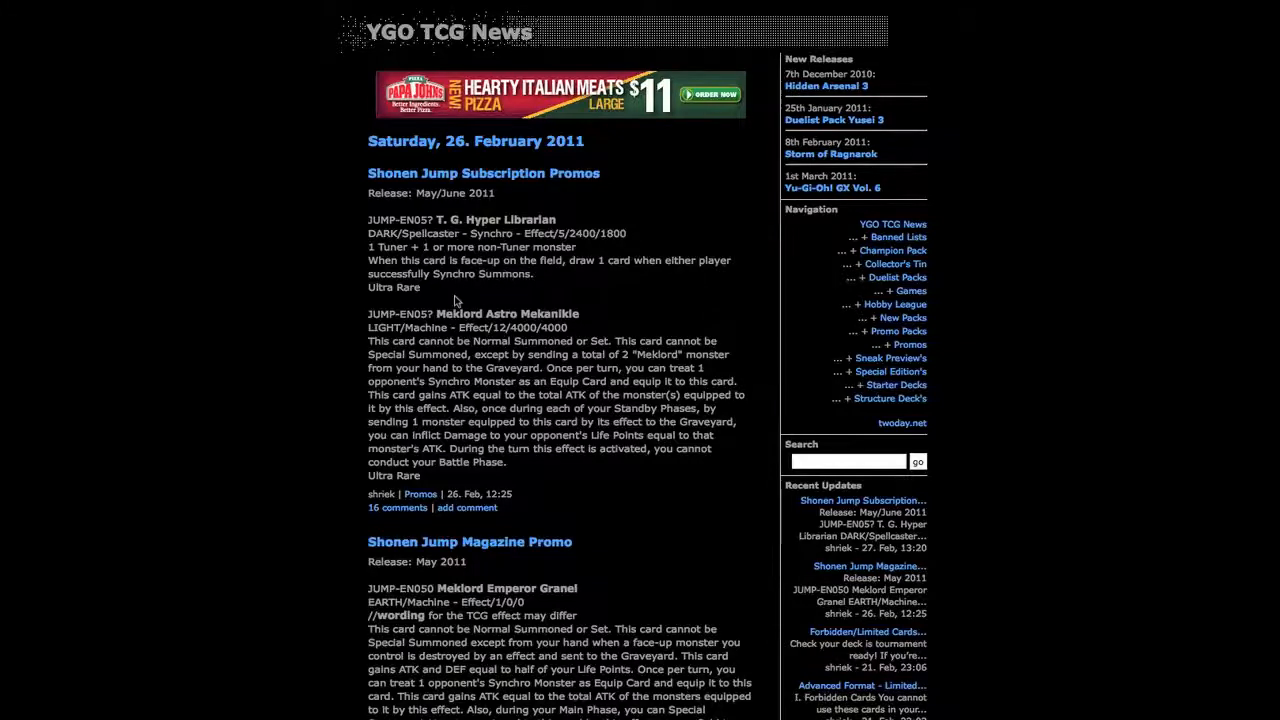
mouse_move(408, 333)
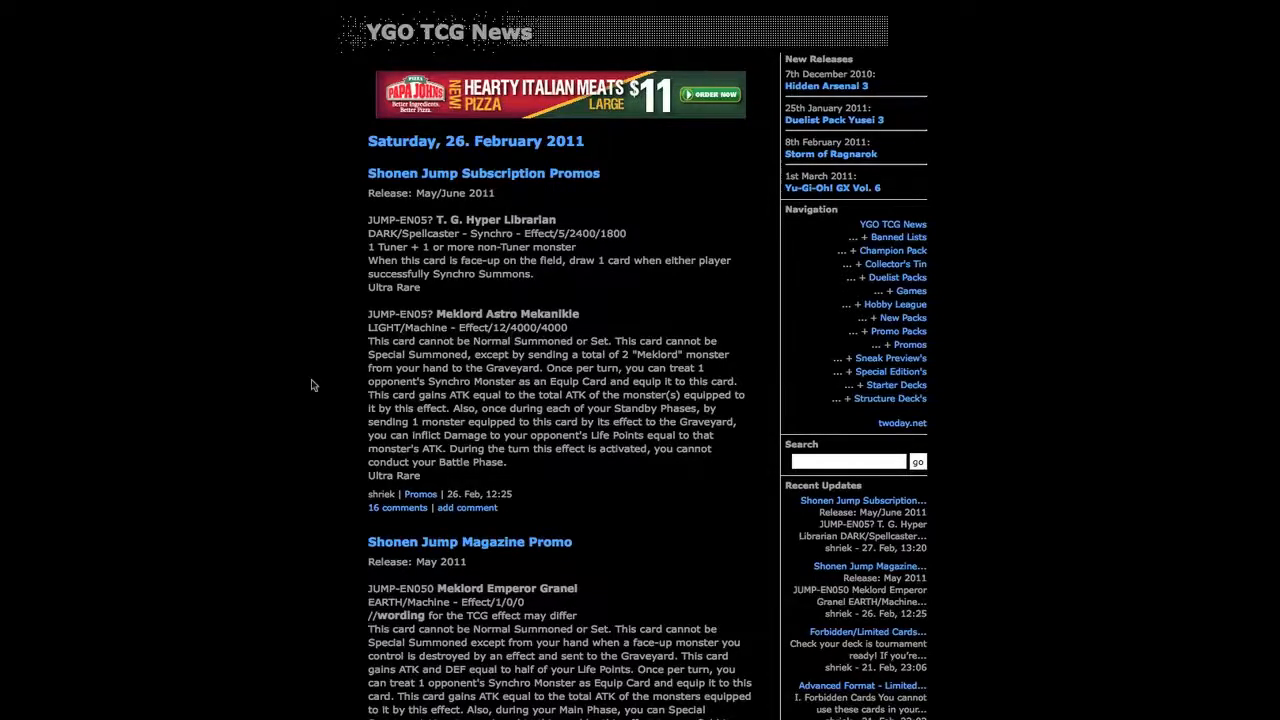
mouse_move(410, 387)
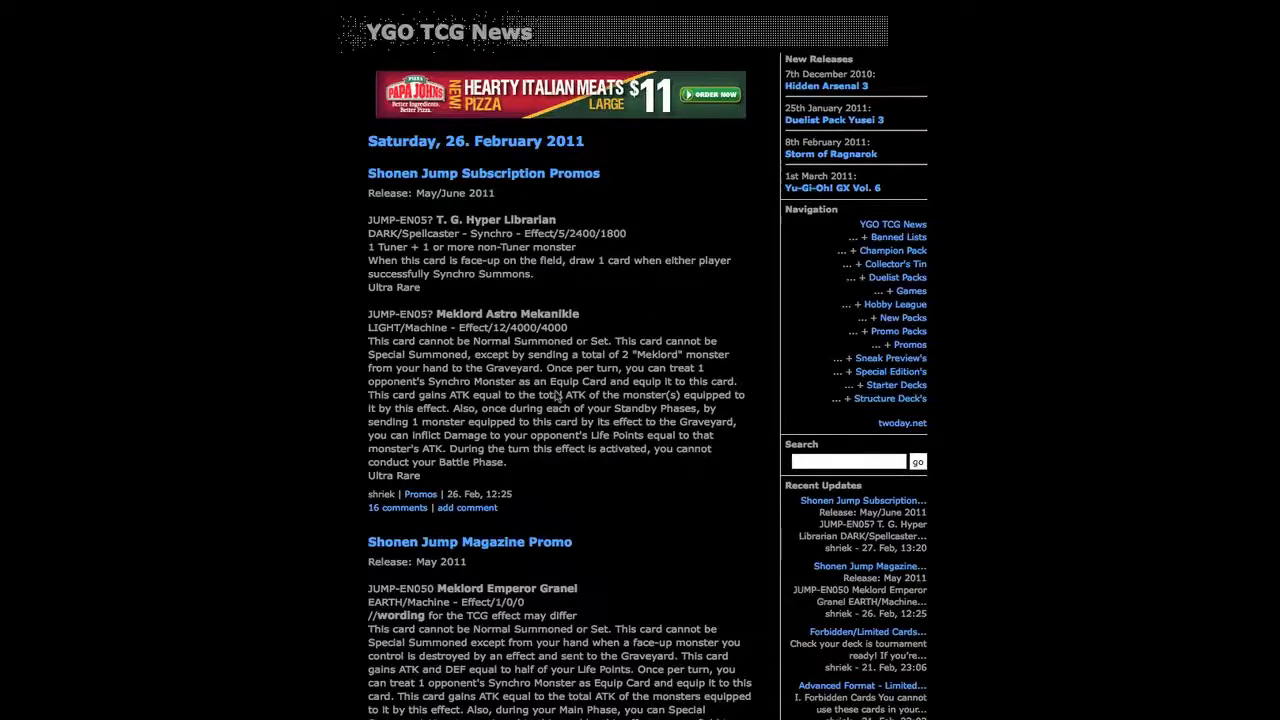
mouse_move(435, 302)
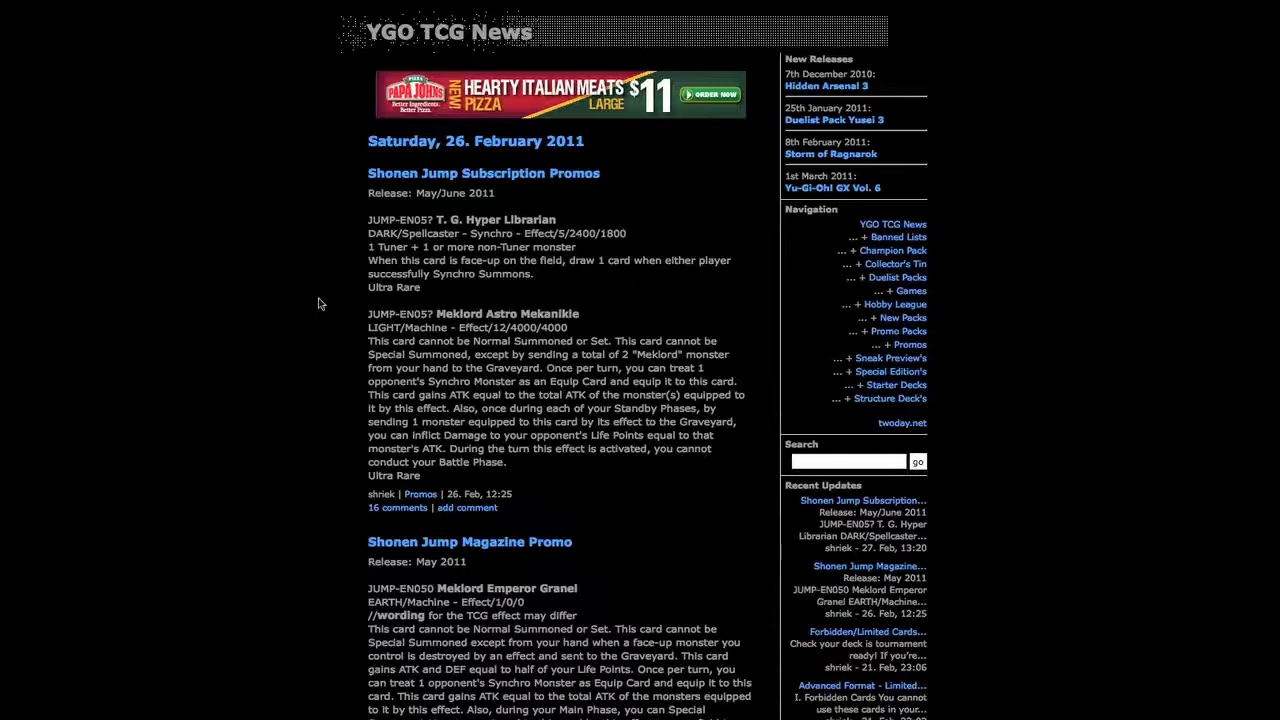
mouse_move(379, 298)
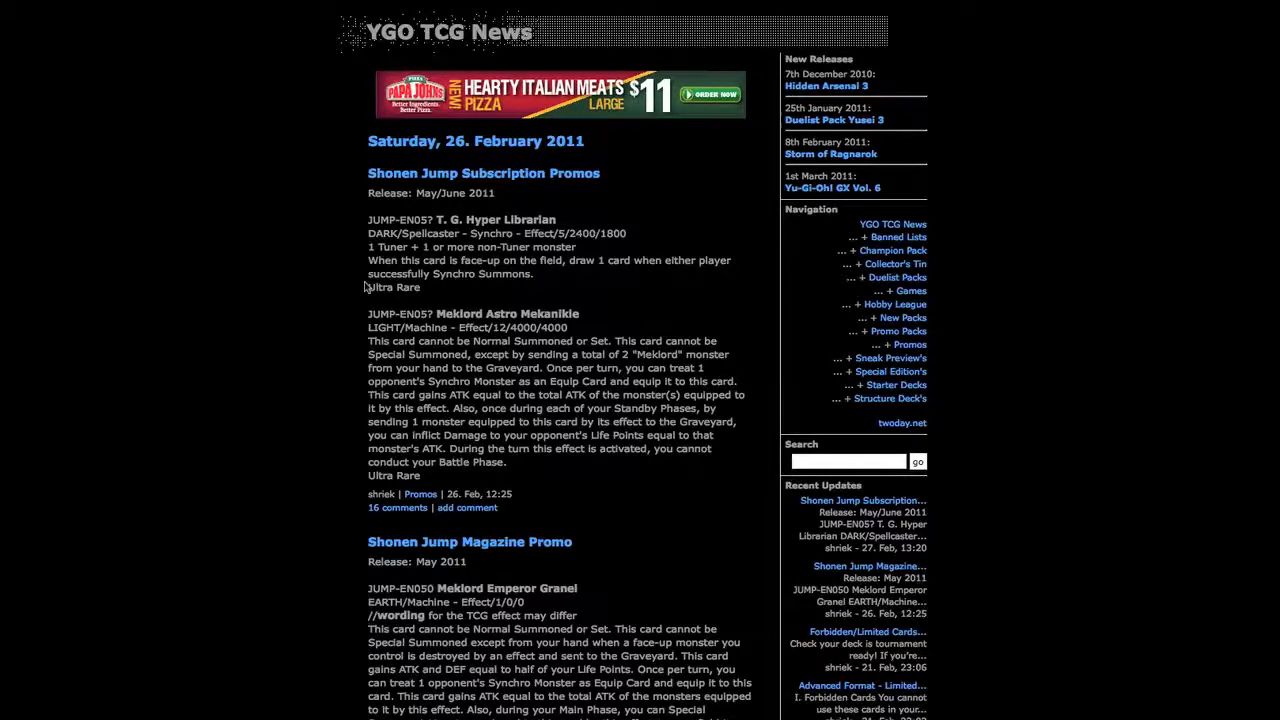
mouse_move(313, 203)
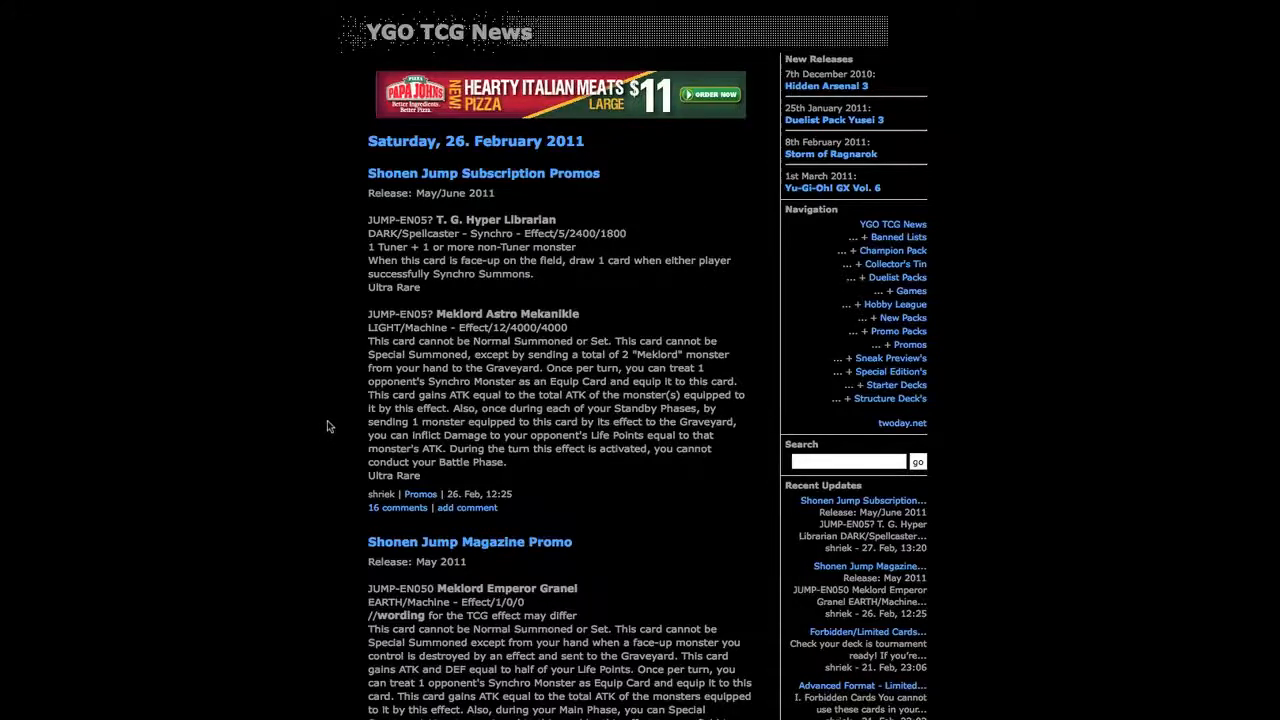
mouse_move(366, 356)
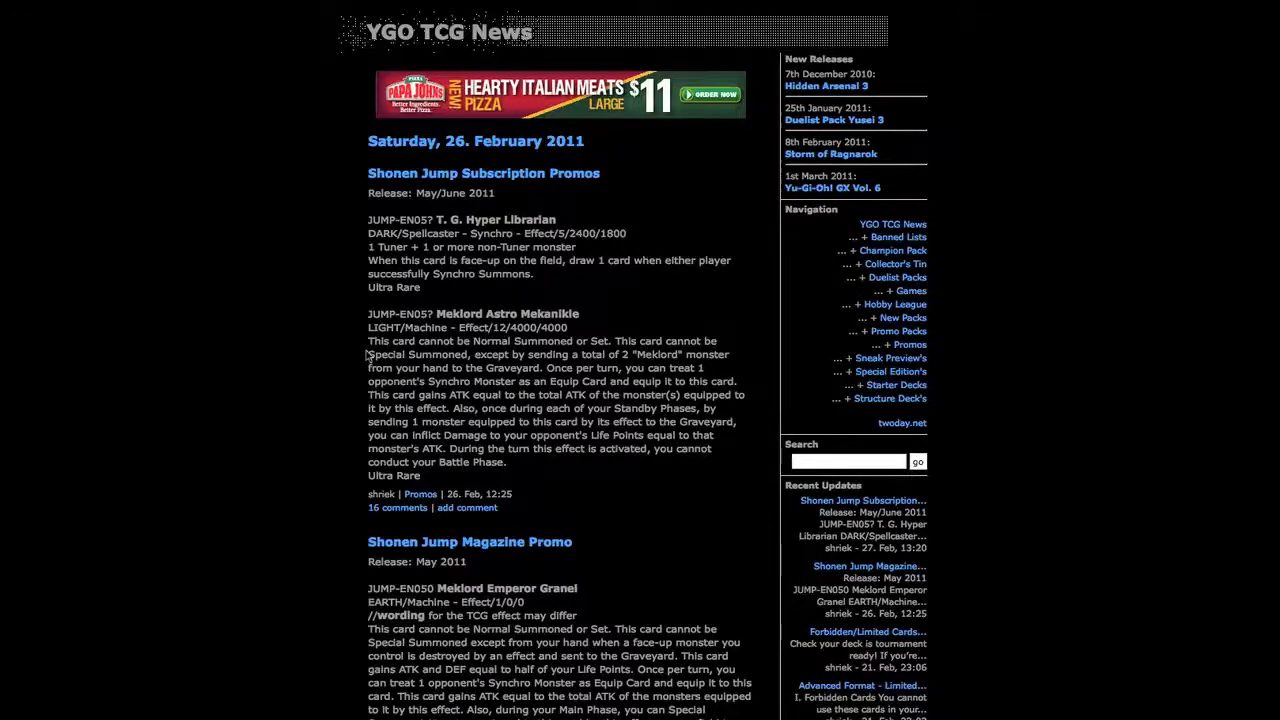